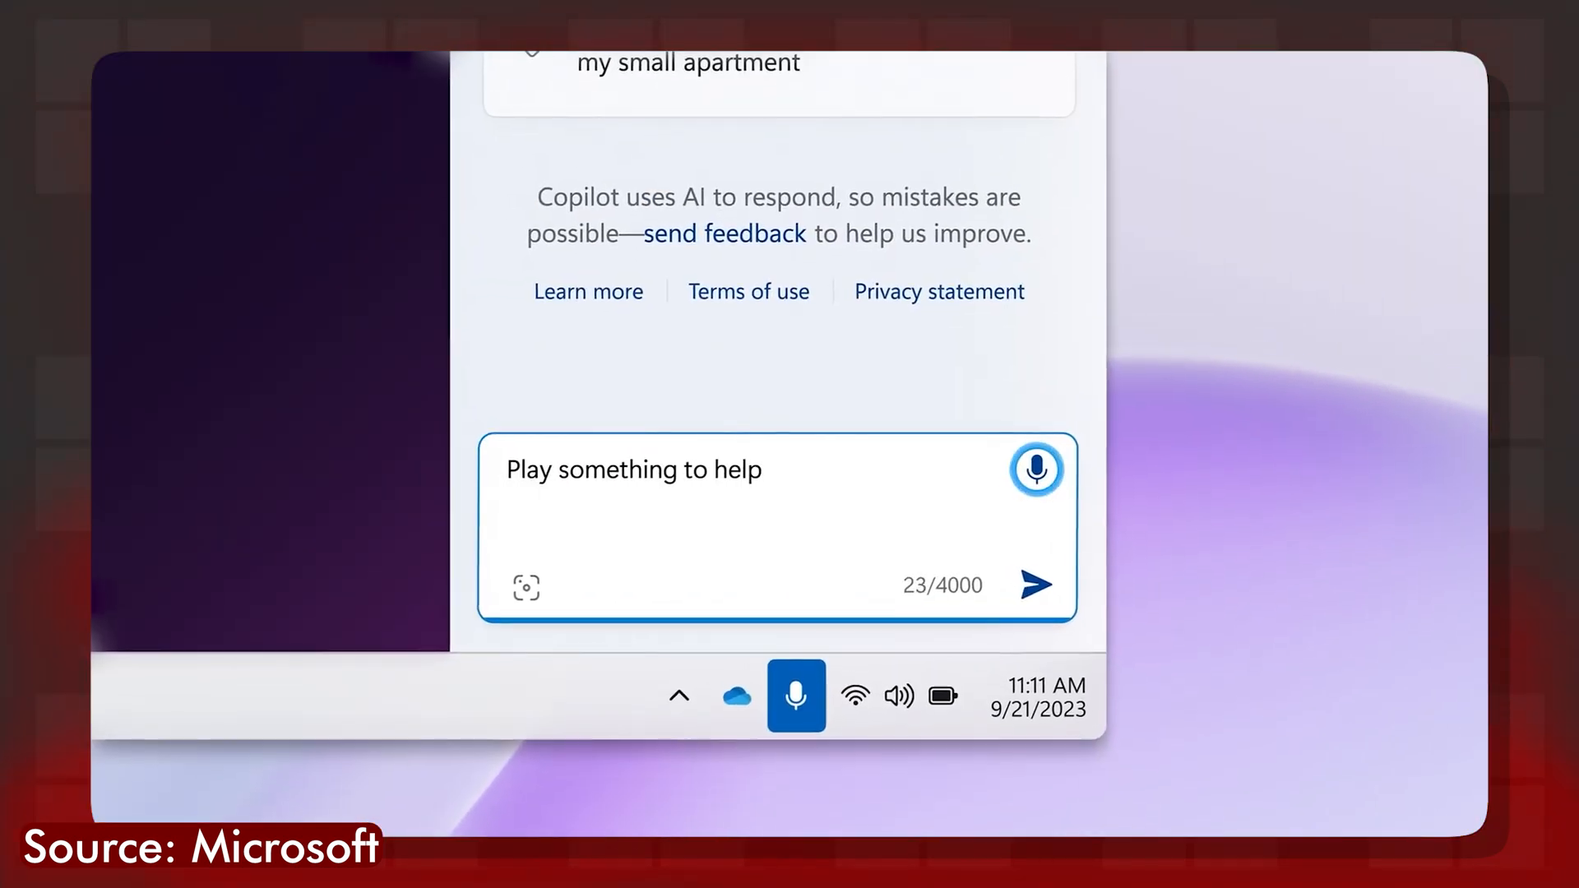
# Start a voice request in Copilot asking it to play some music.
pyautogui.click(1037, 584)
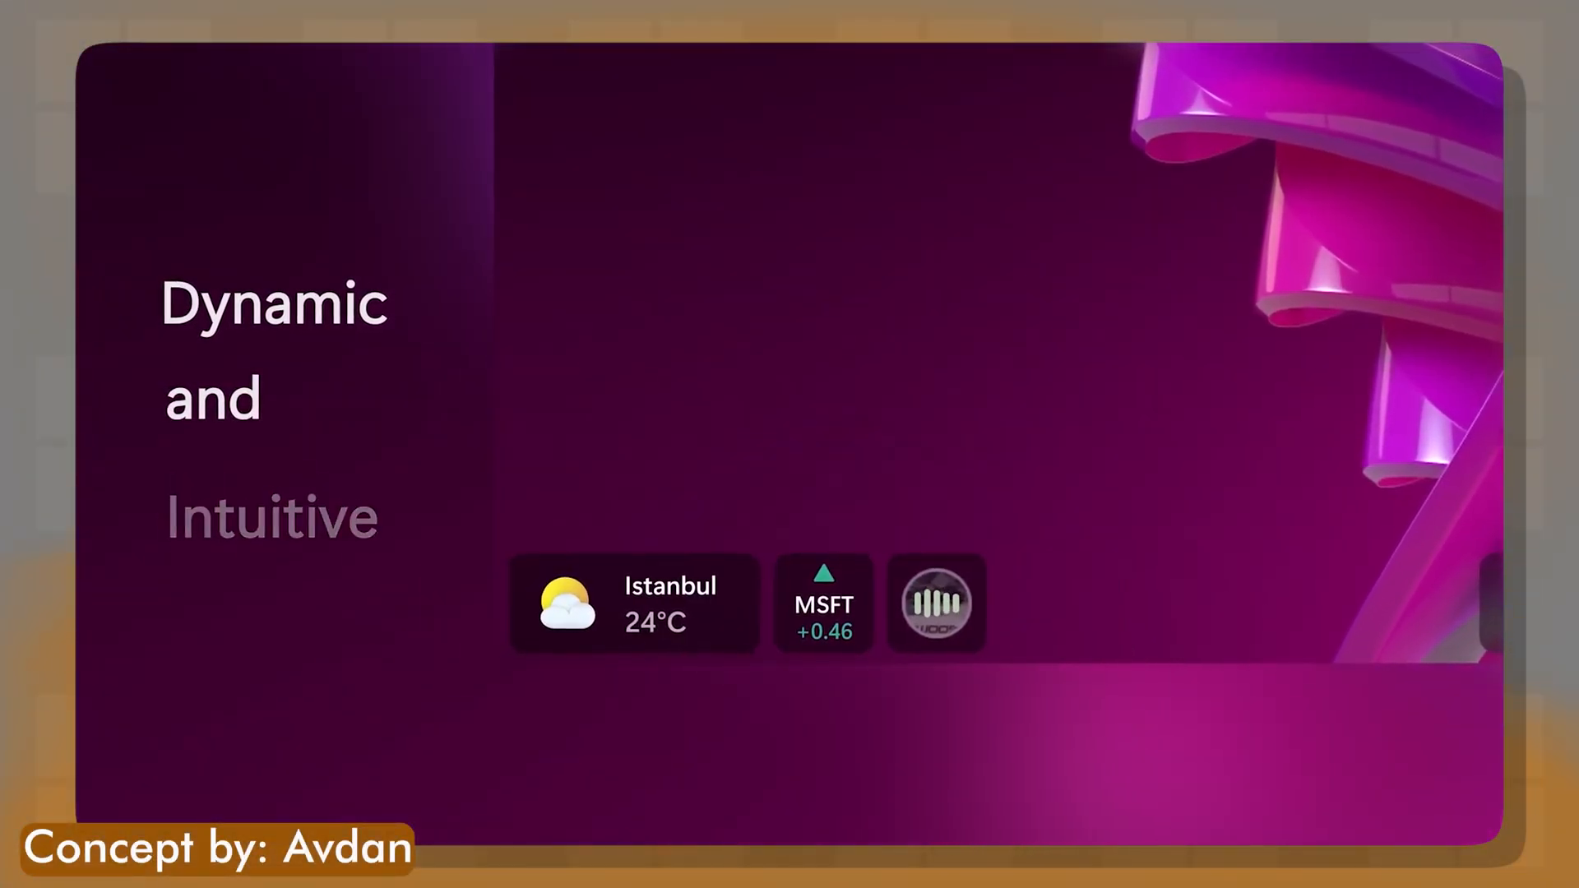
# Expand the taskbar music widget into the now-playing player showing the Wheezing track.
pyautogui.click(934, 602)
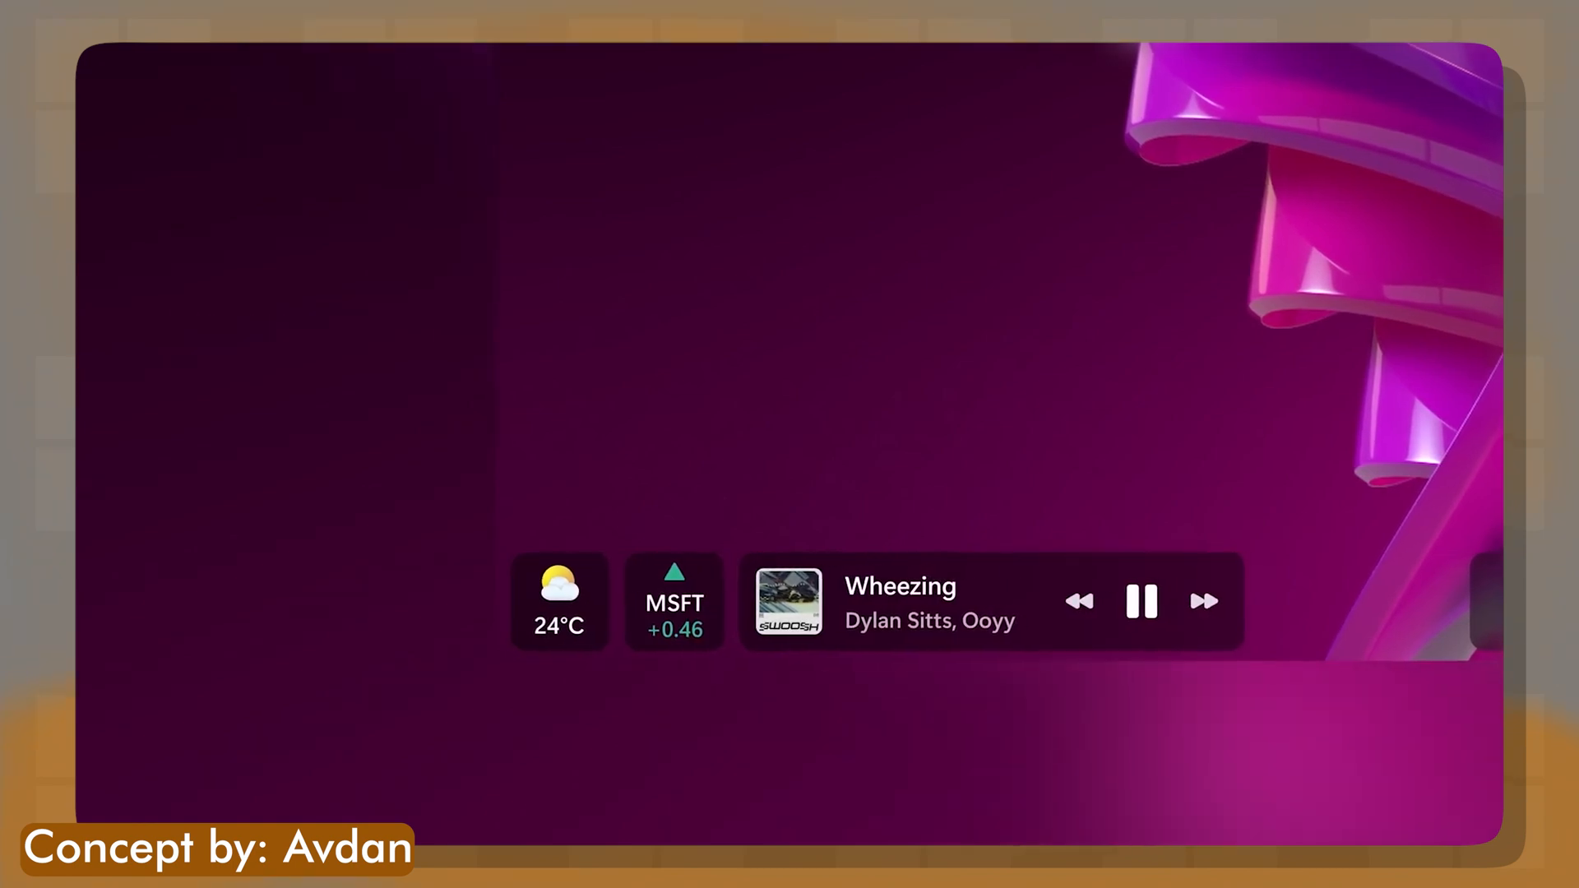